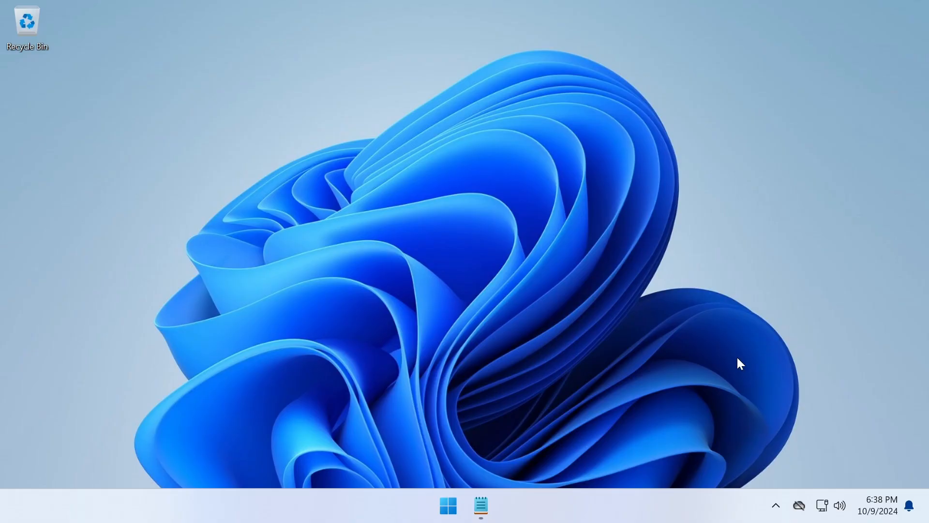
Turn on clipboard history from the Win+V panel, leaving an empty history and the Notepad note open.
key(Win+V)
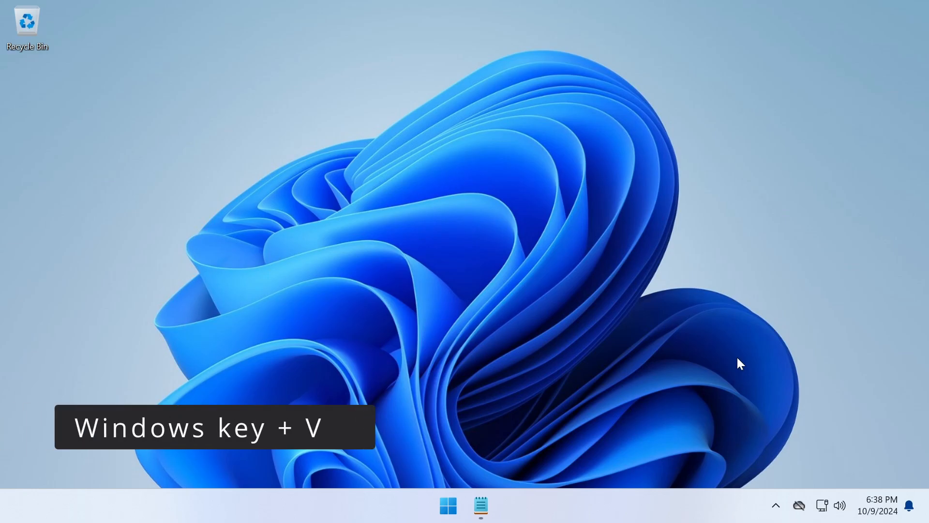
key(win+v)
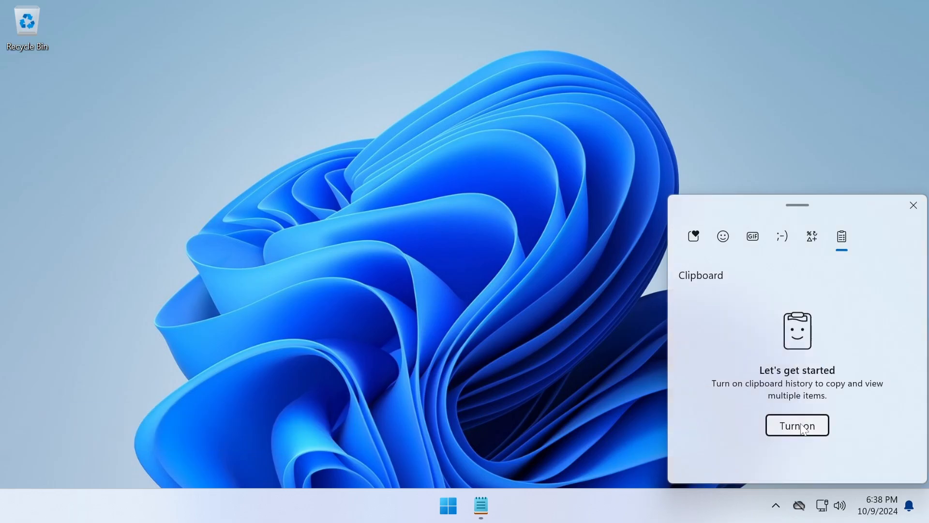
click(797, 425)
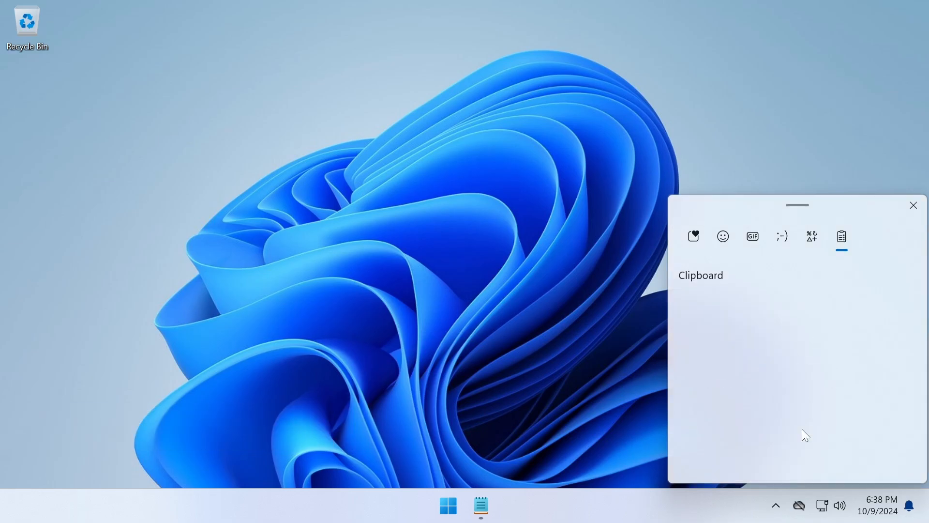
click(841, 237)
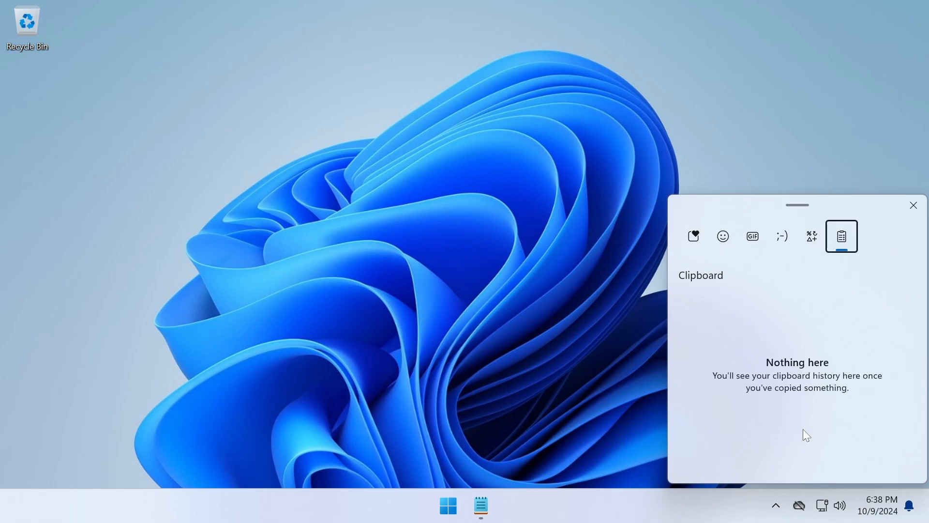
click(480, 506)
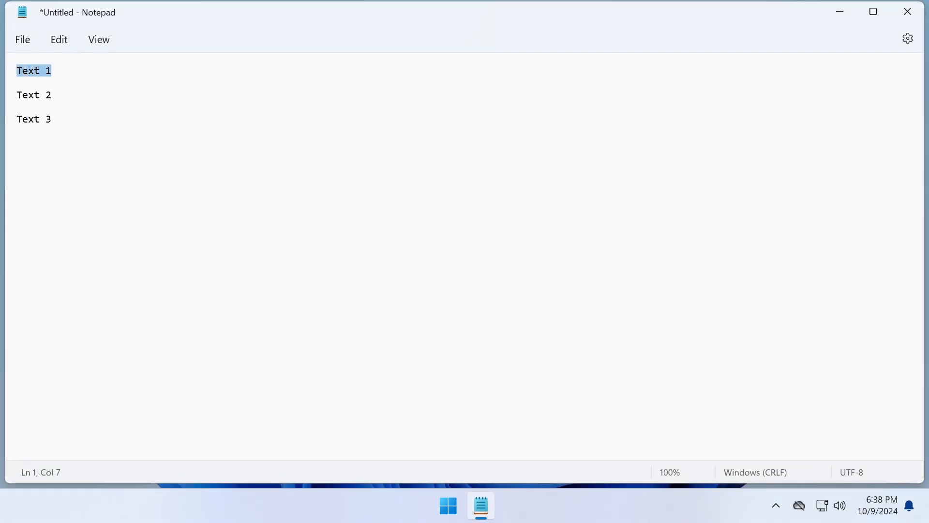
Copy the Text 1, Text 2 and Text 3 lines so all three show in the Win+V history, then close it.
double_click(33, 95)
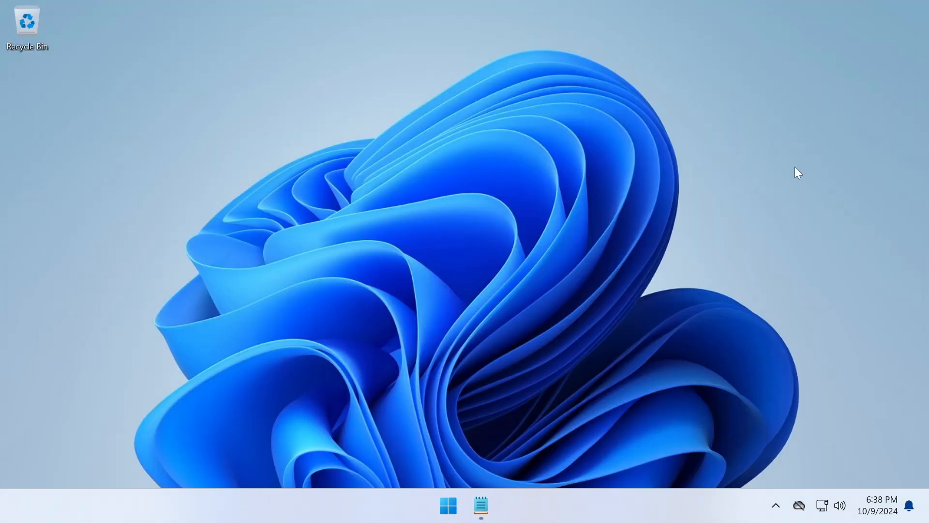
key(Win+V)
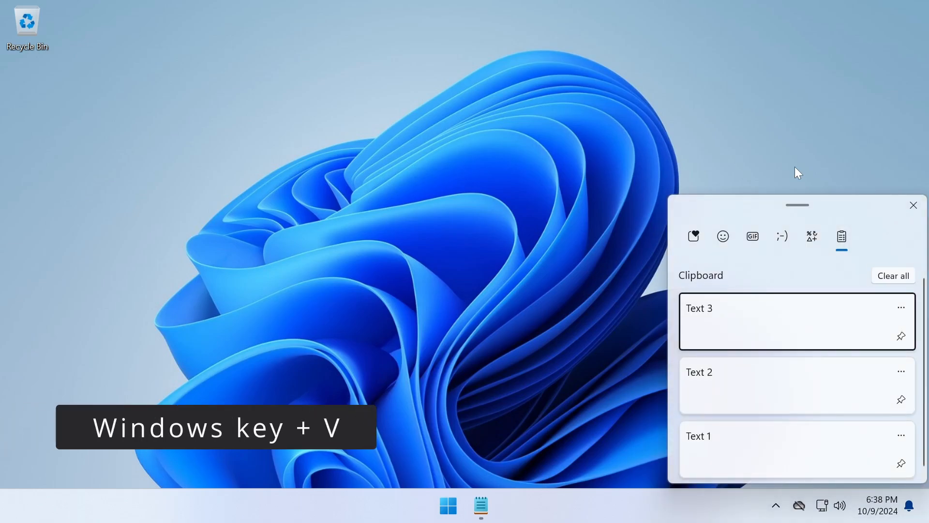
click(797, 449)
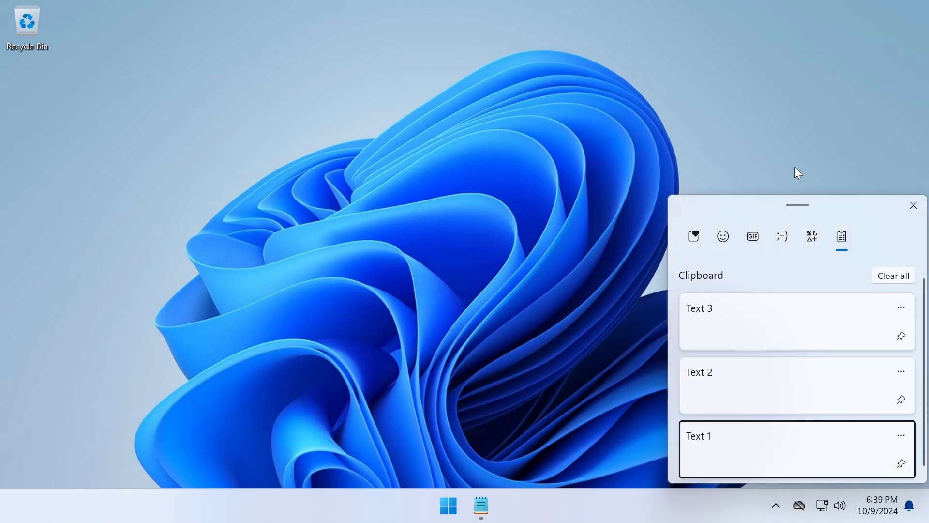
click(797, 385)
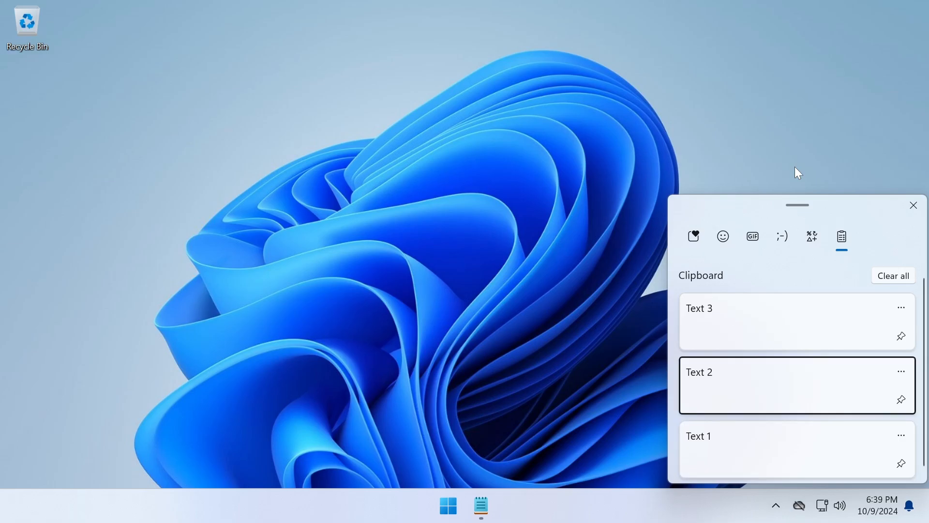
click(913, 205)
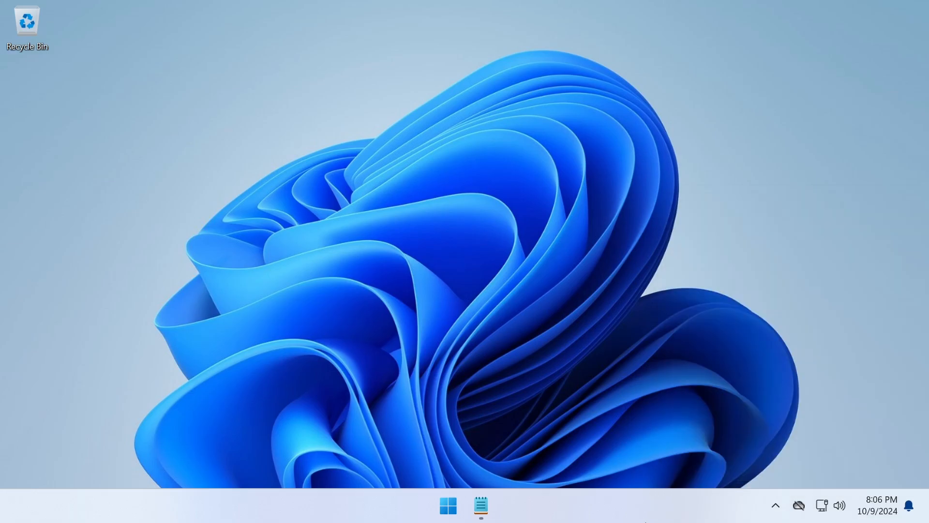
mouse_move(481, 506)
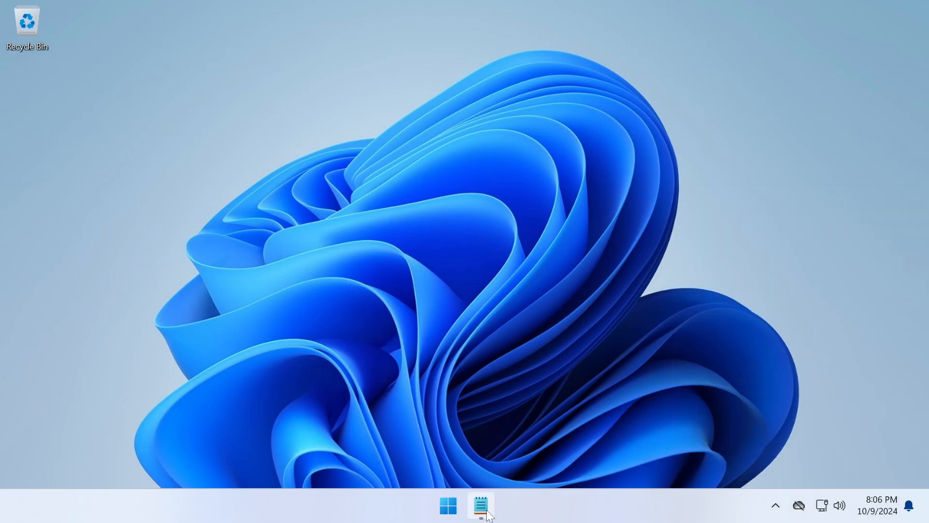
Paste the pinned Text 2 entry from the Win+V history into a new blank Notepad note.
click(480, 505)
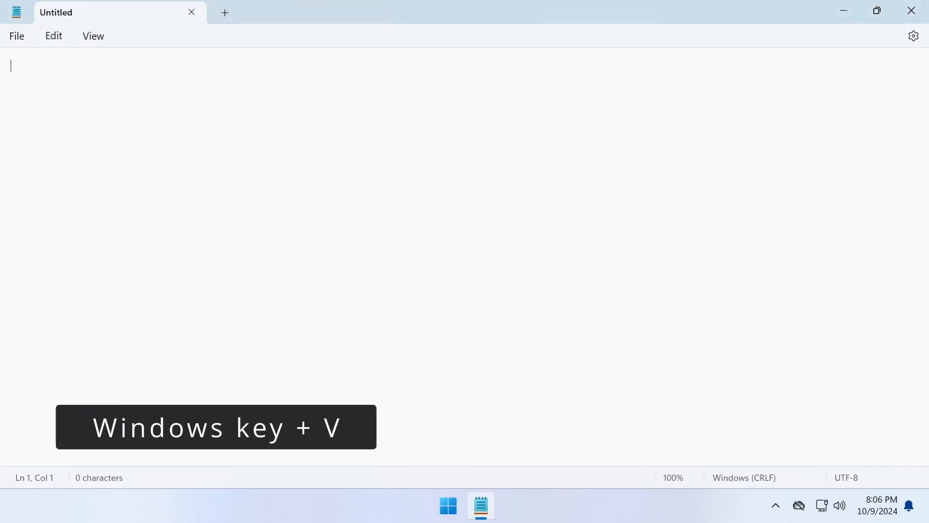
key(Win+v)
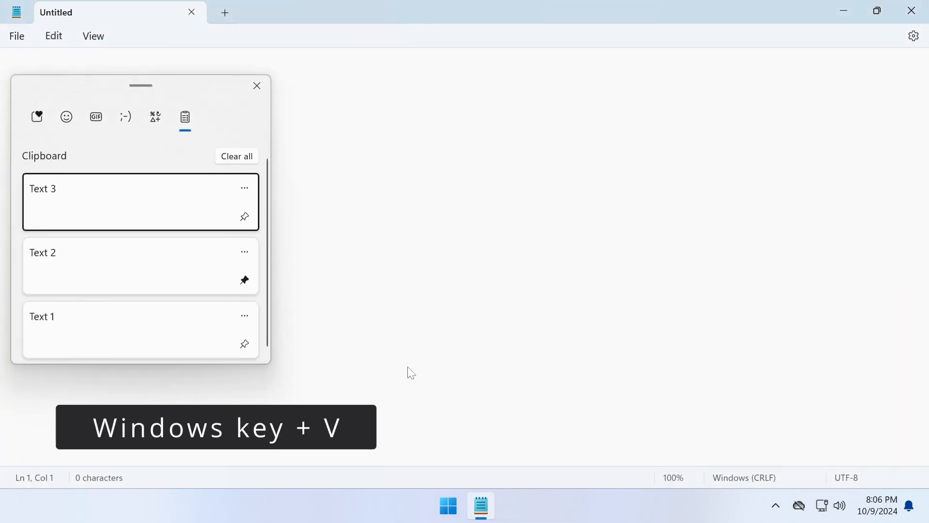
click(140, 265)
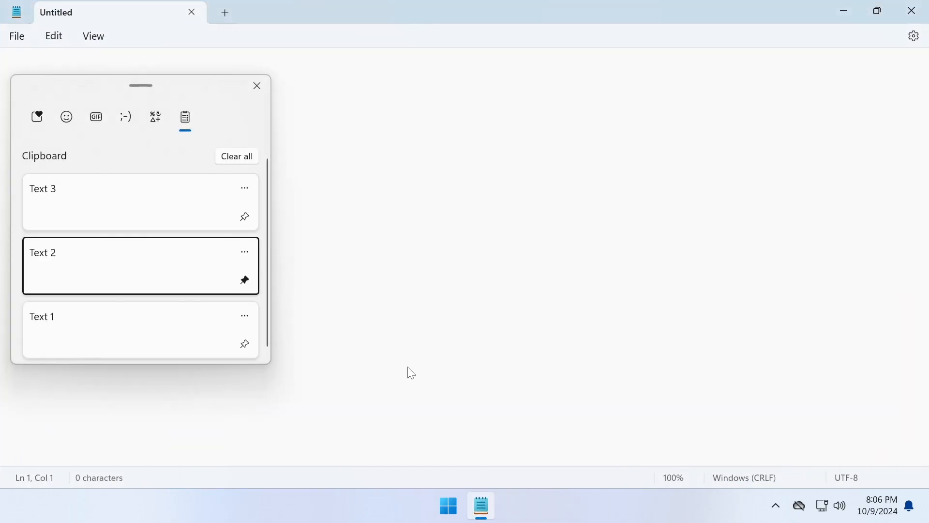
click(140, 265)
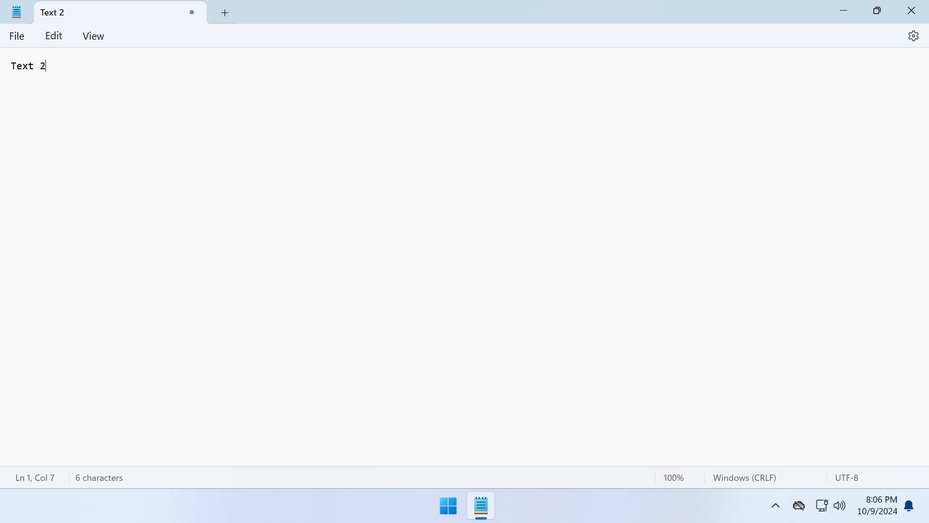
key(Win+v)
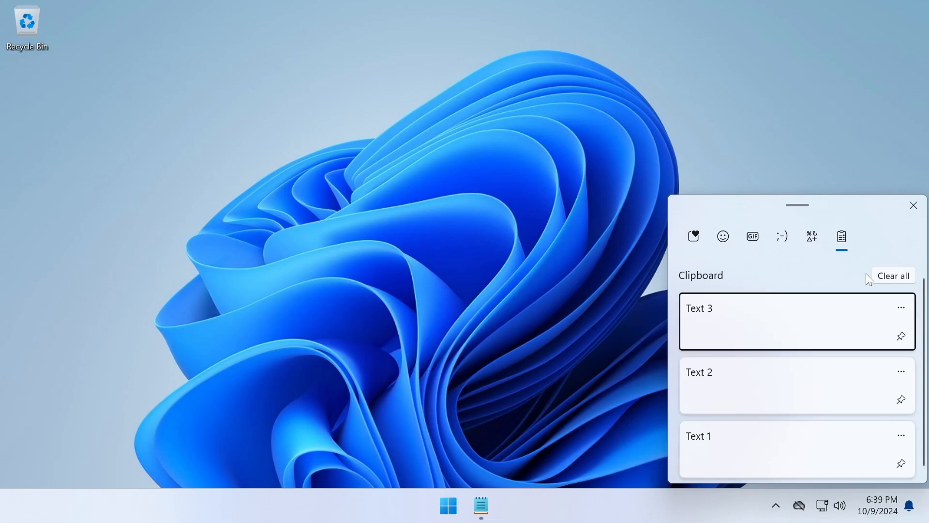
mouse_move(873, 286)
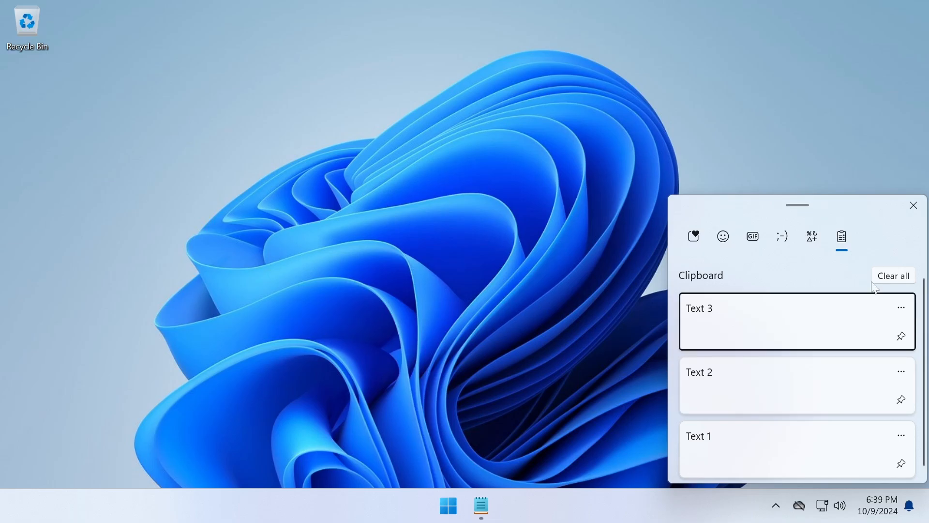
mouse_move(900, 336)
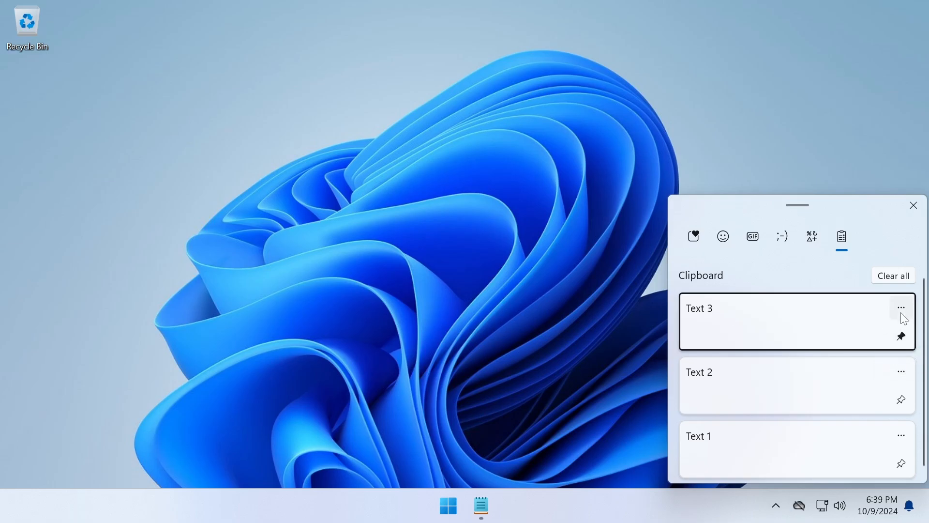
Delete the Text 3 entry via its more-actions menu, leaving Text 2 and Text 1.
click(901, 307)
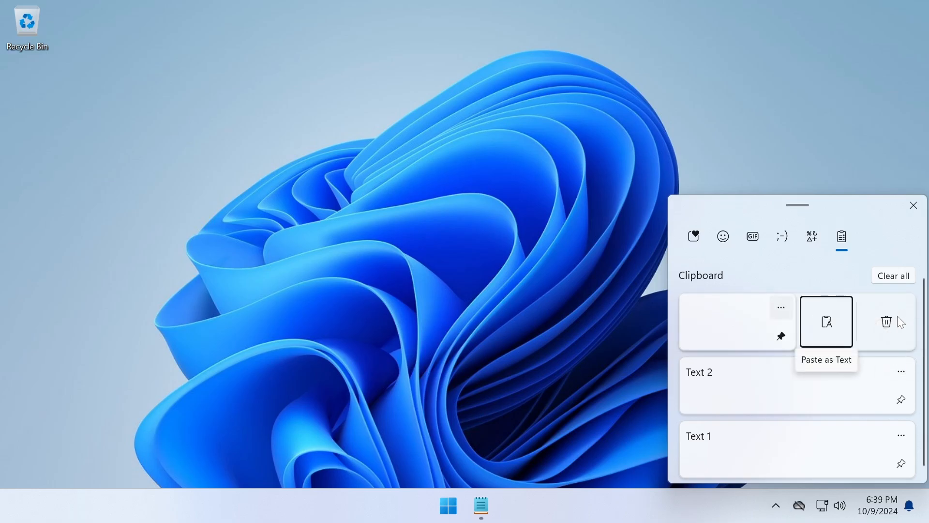
click(886, 322)
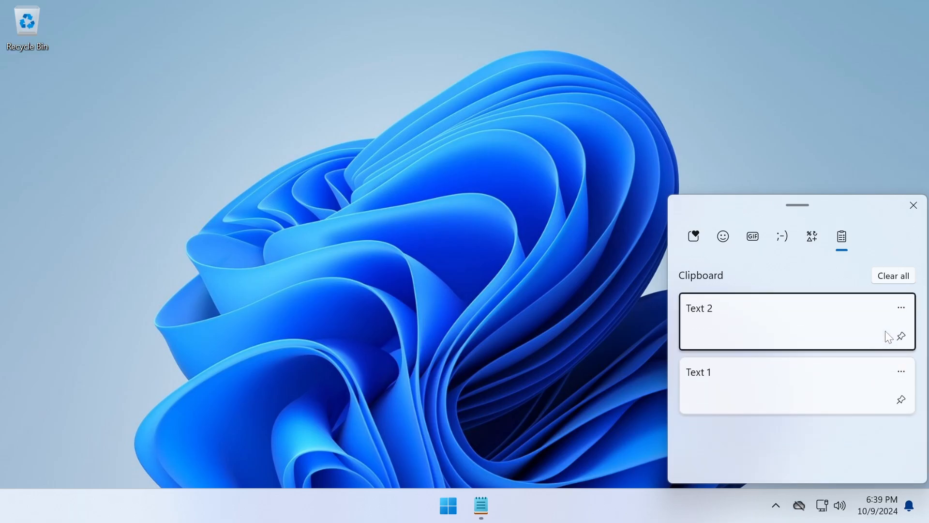
Reach Settings > System > Clipboard to switch Clipboard history off, keeping suggested actions on.
click(447, 506)
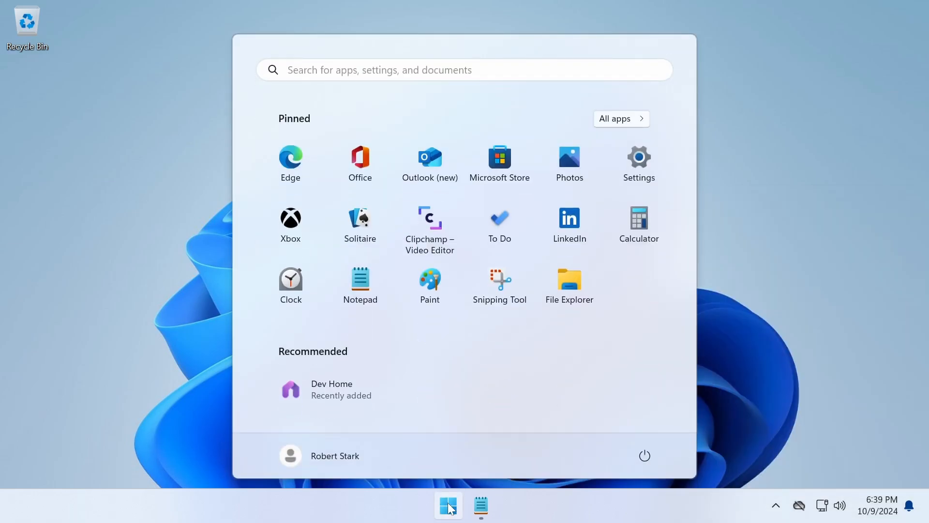
mouse_move(638, 175)
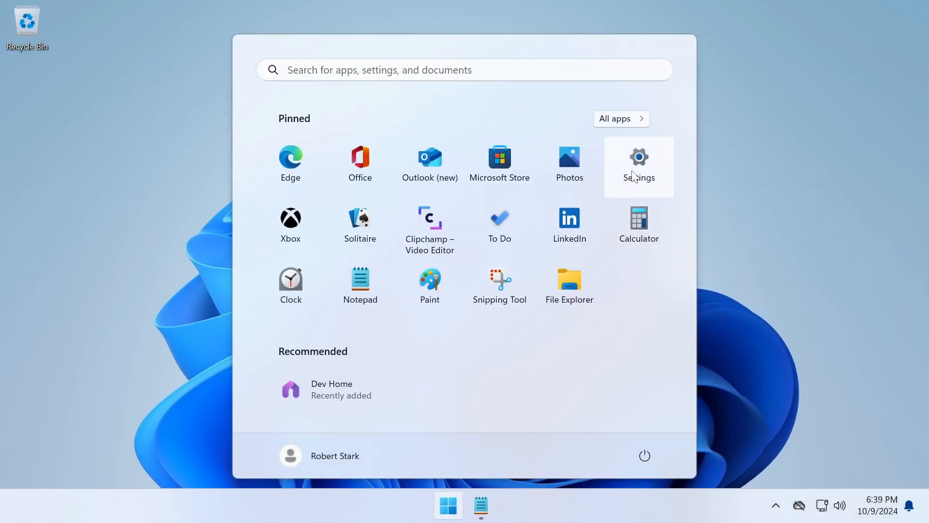
click(638, 157)
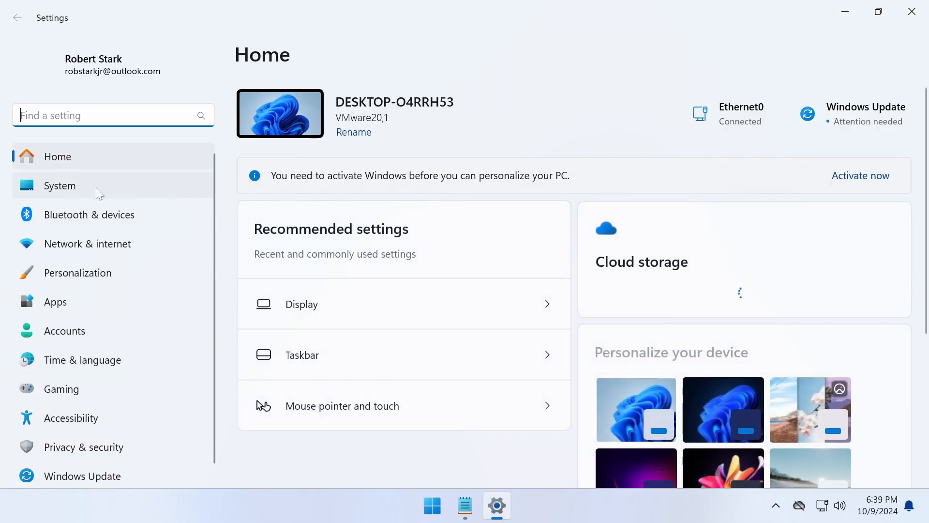
click(59, 186)
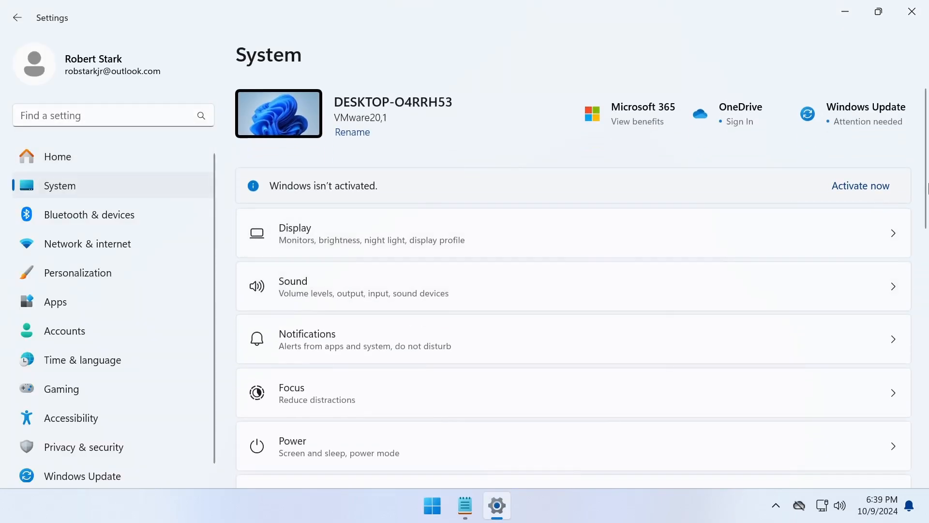
scroll(down, 3)
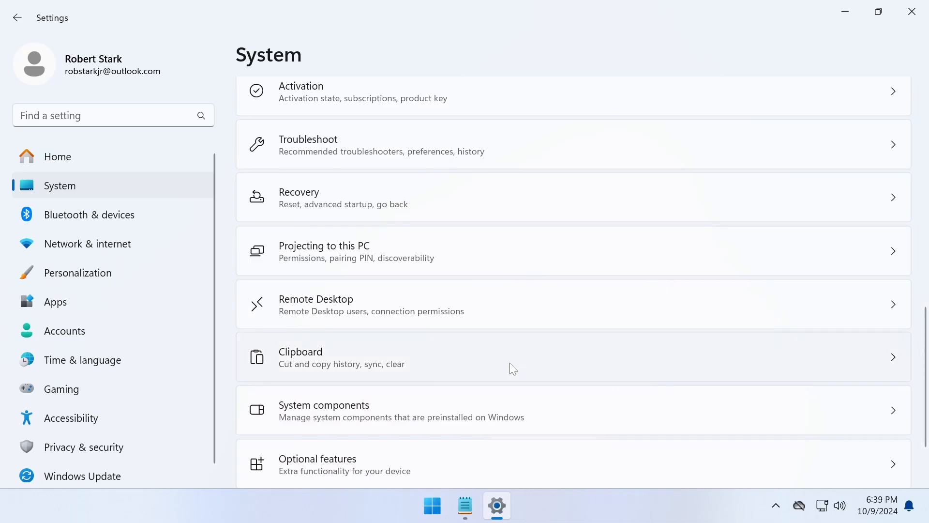
click(513, 357)
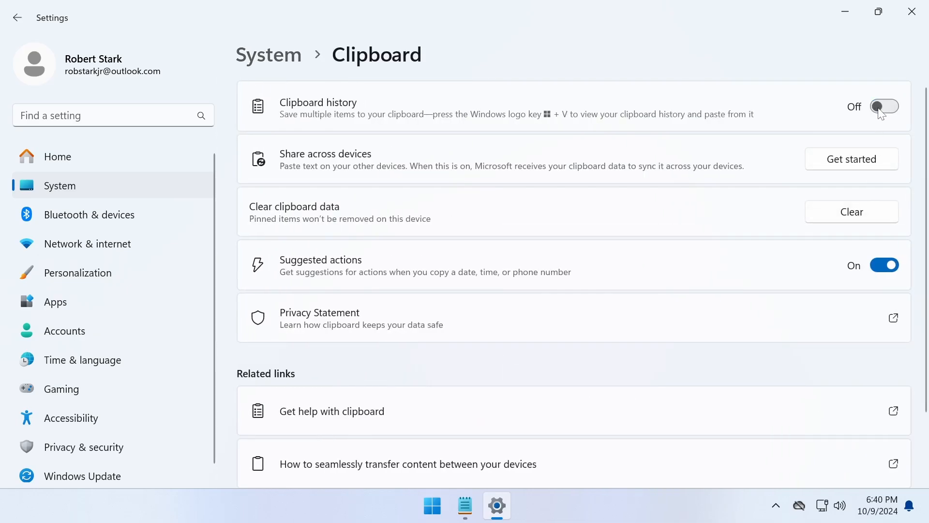